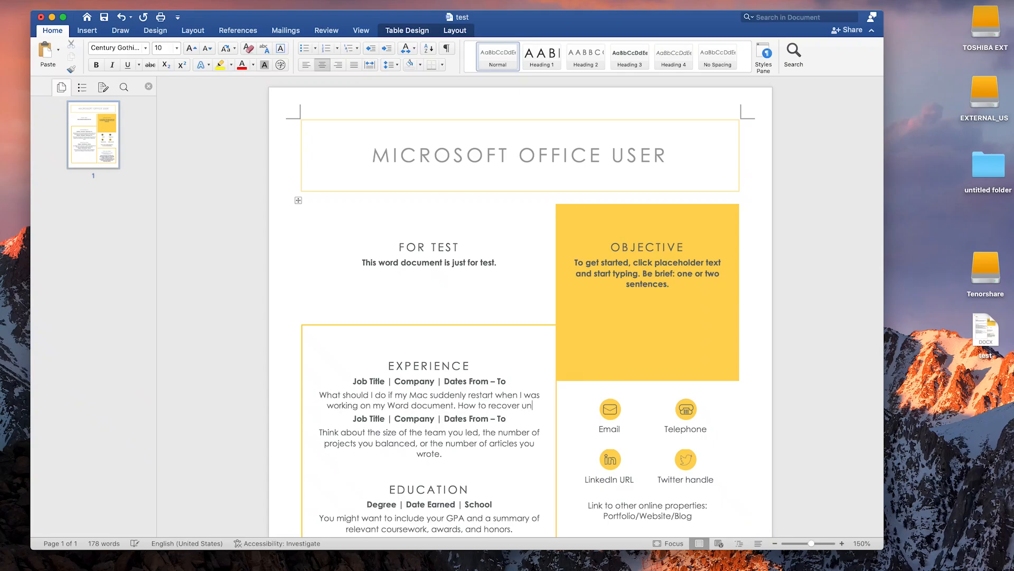
# Finish the Experience paragraph with 'unsaved Word document.' before Word closes.
pyautogui.write('unsaved w')
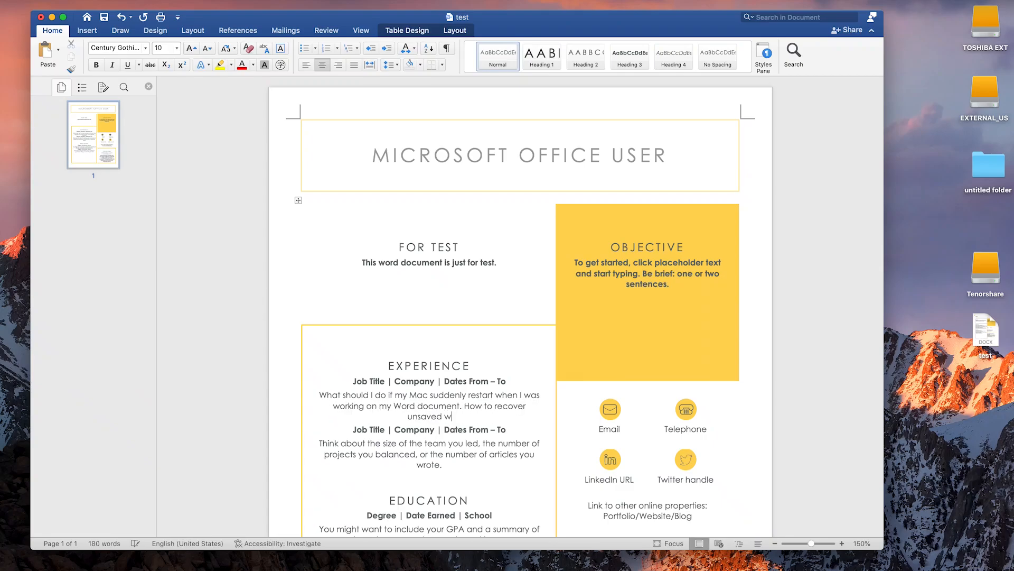
pyautogui.write('Word d')
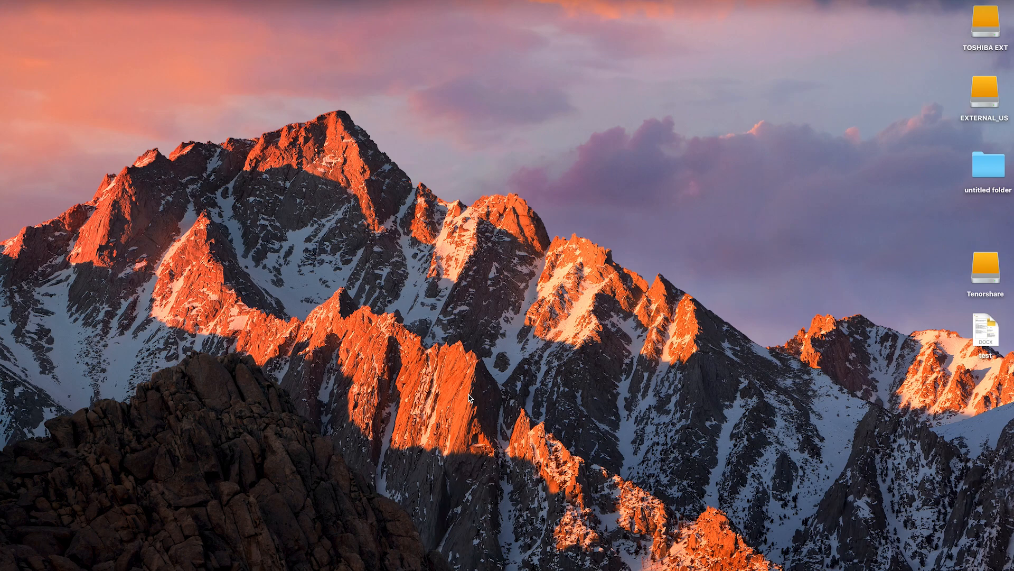
pyautogui.moveTo(517, 398)
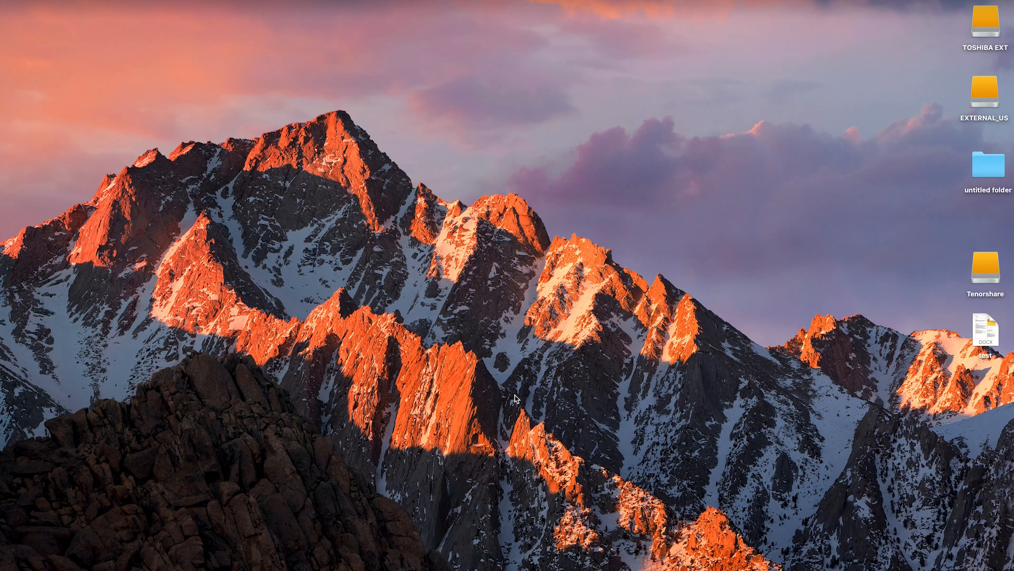
pyautogui.moveTo(445, 239)
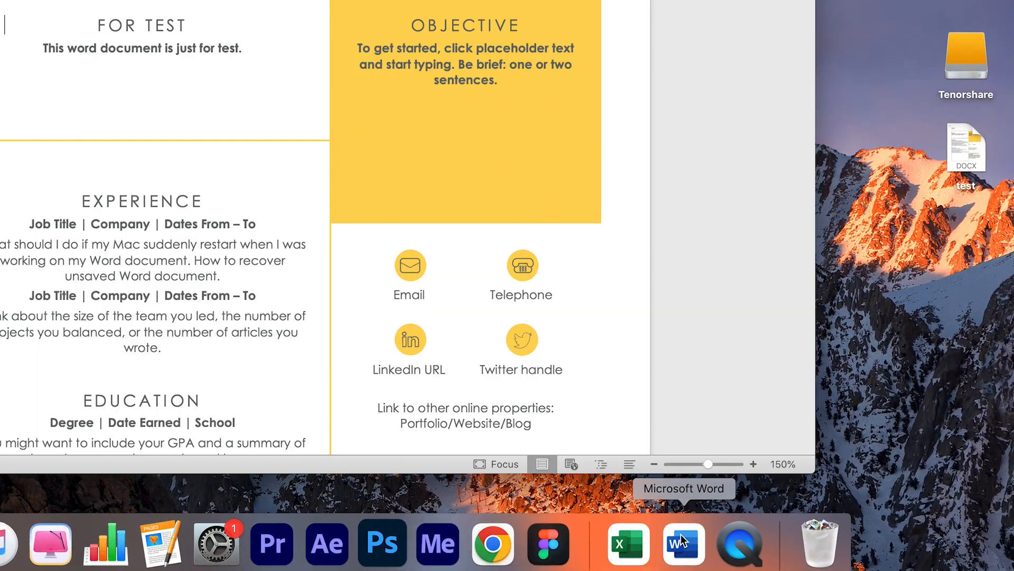
# Switch from Word via the Dock to a Finder window of the Desktop folder.
pyautogui.click(682, 543)
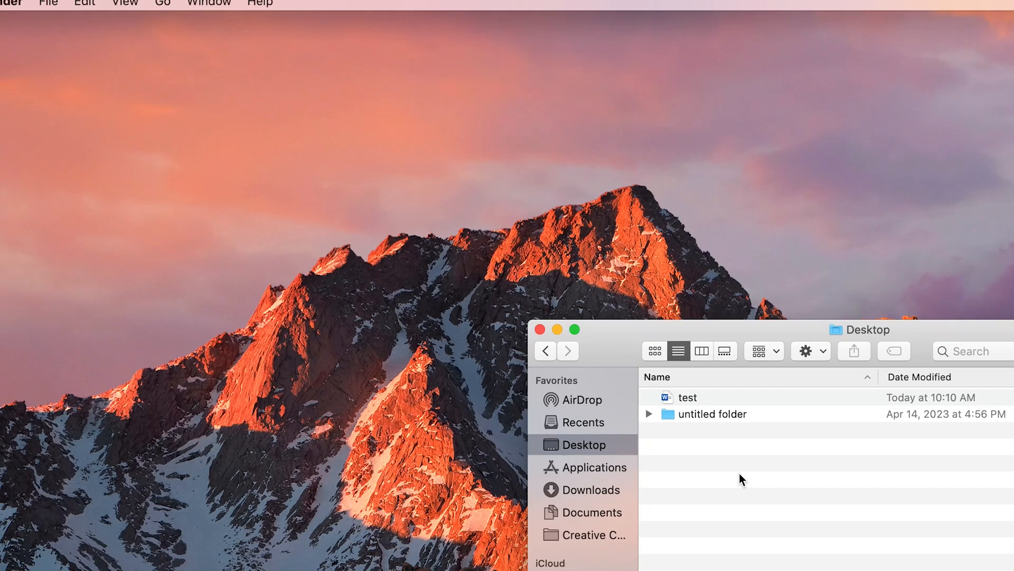
# Jump to Word's Containers Preferences path and select the AutoRecovery save of test.docx.
pyautogui.click(163, 4)
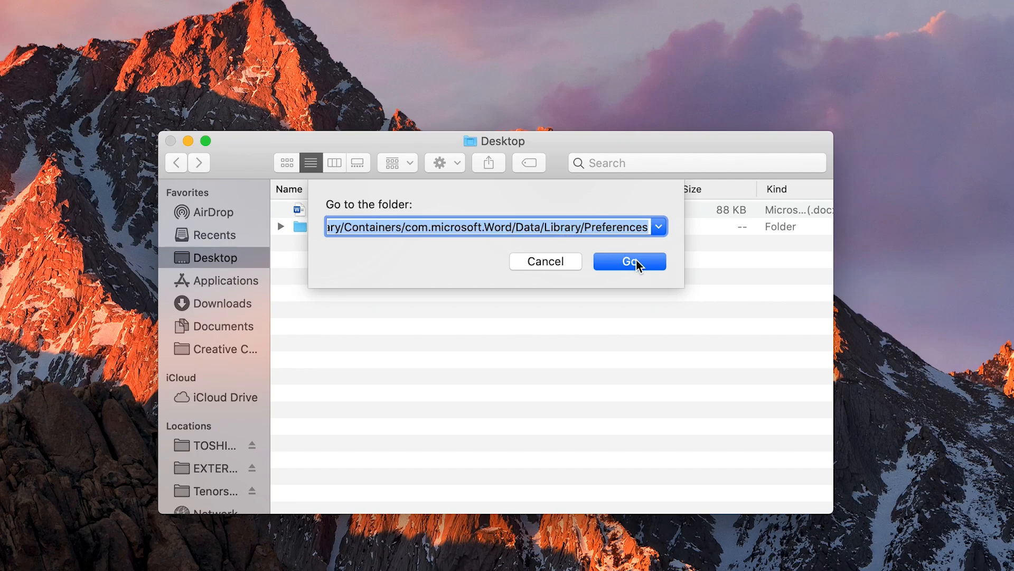
pyautogui.click(629, 261)
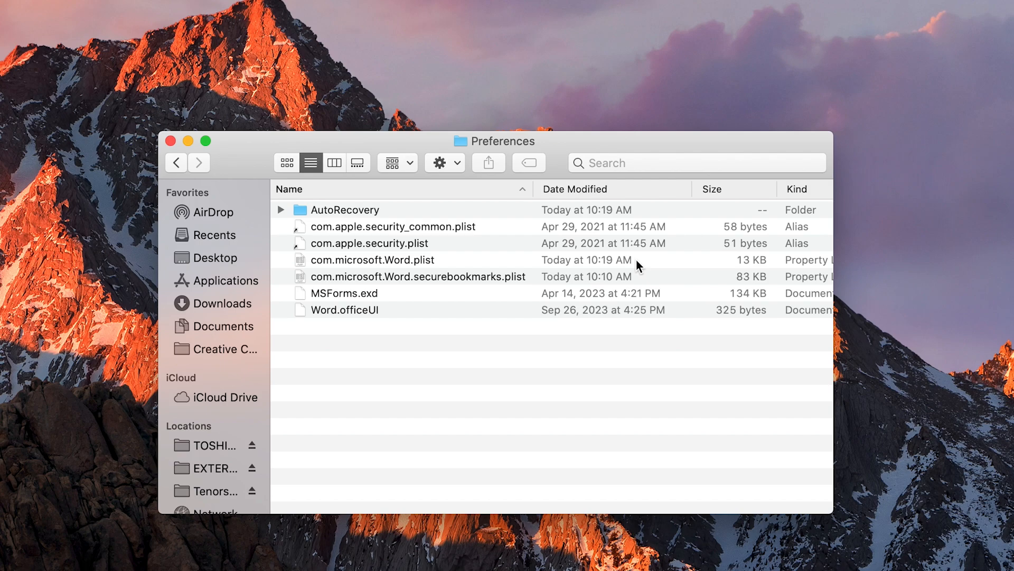
pyautogui.click(344, 209)
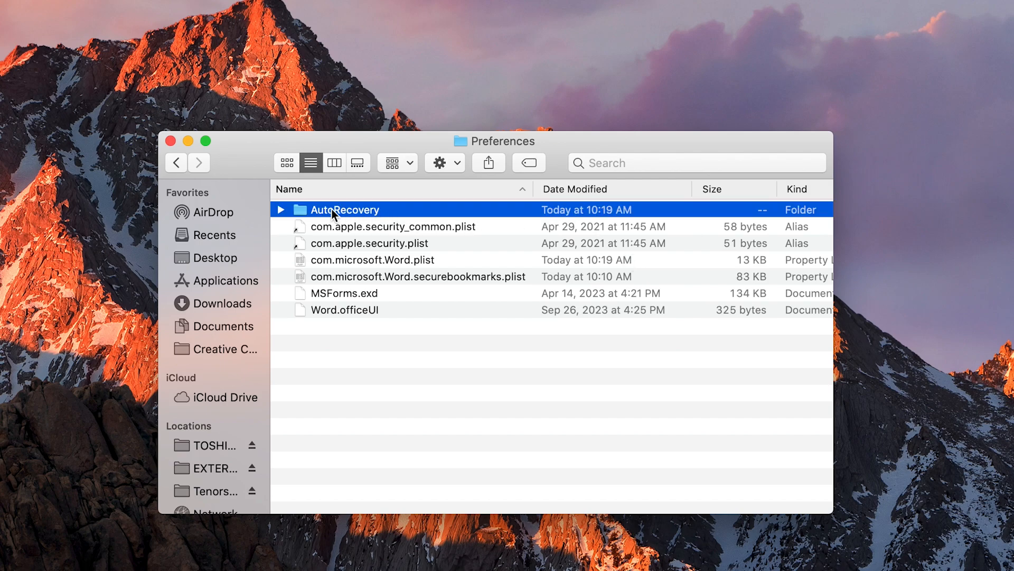
pyautogui.doubleClick(344, 209)
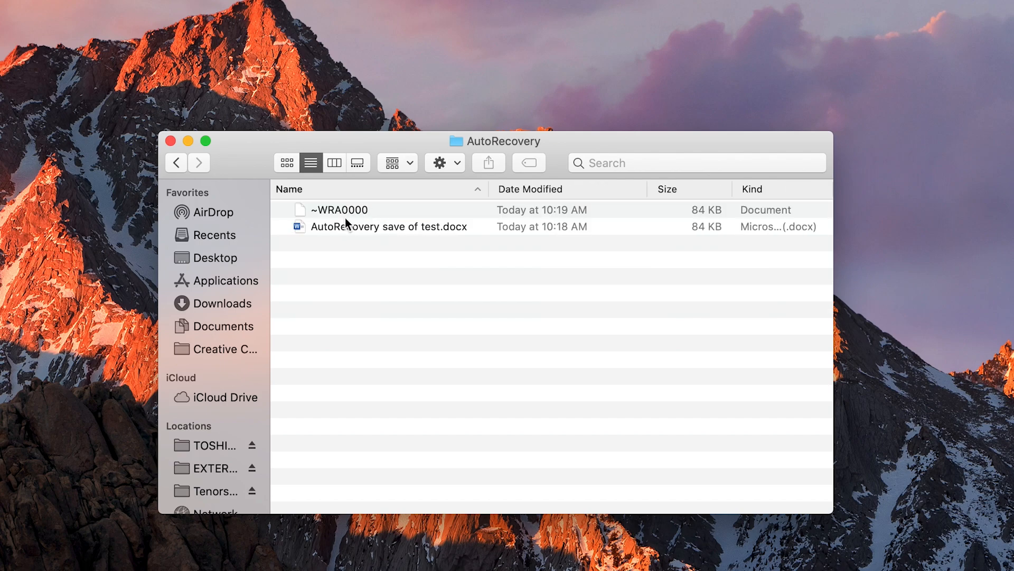
pyautogui.click(388, 226)
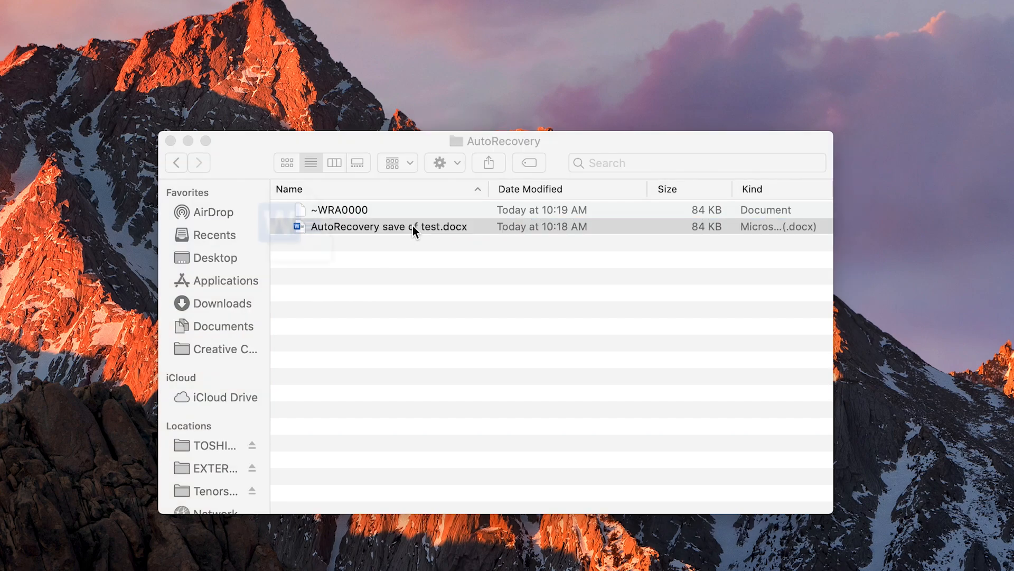
# Open 'AutoRecovery save of test.docx', accept the format warning, and review the recovered document.
pyautogui.doubleClick(388, 226)
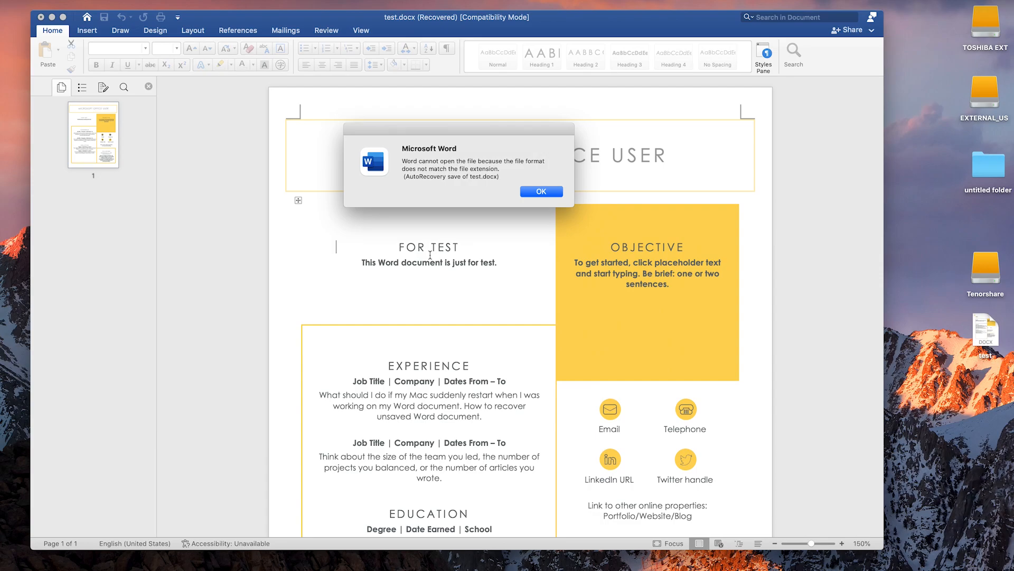
pyautogui.moveTo(517, 192)
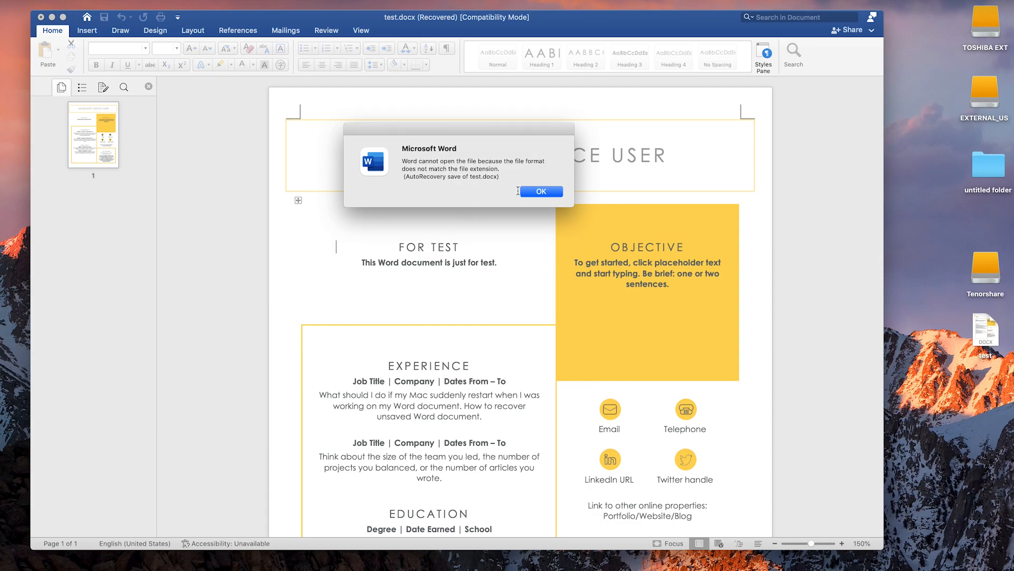
pyautogui.click(541, 191)
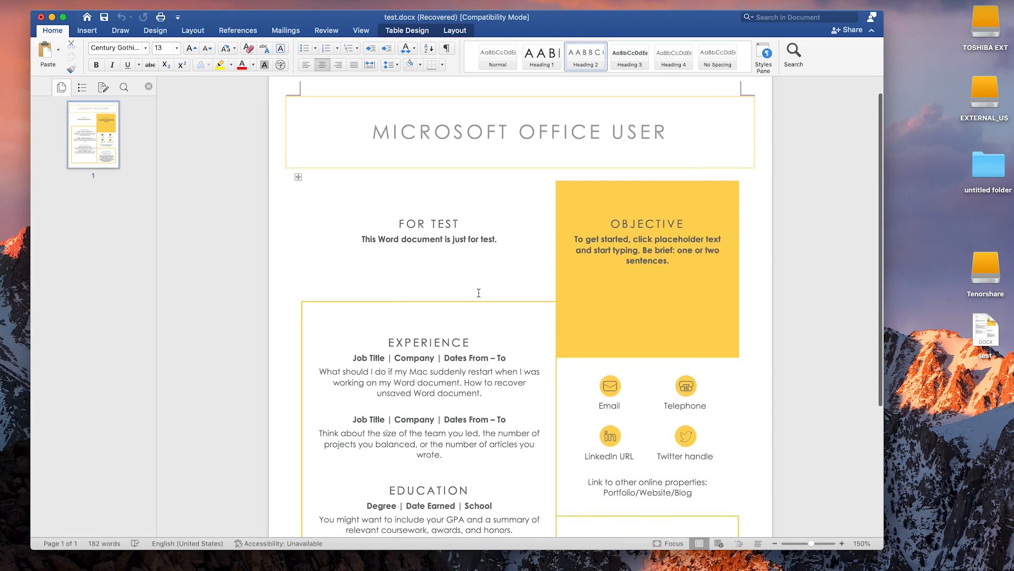
pyautogui.scroll(-3)
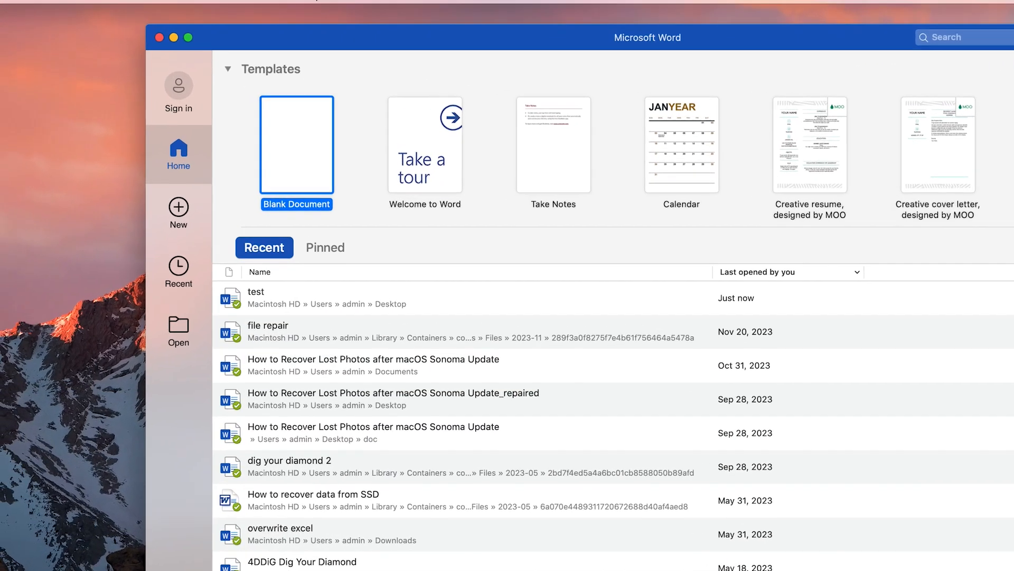
# Reach the Save section of Word > Preferences.
pyautogui.click(66, 11)
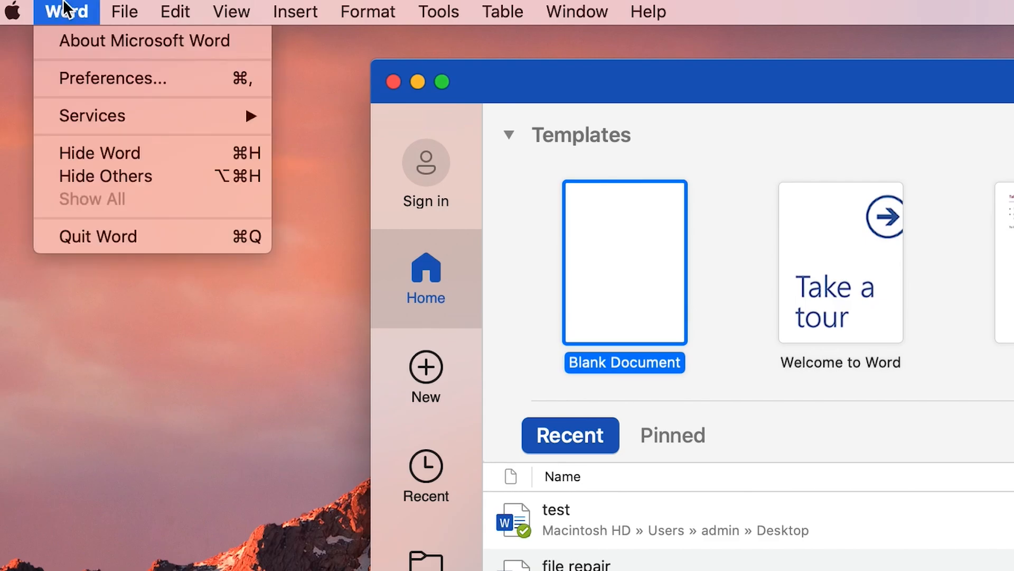
pyautogui.moveTo(198, 78)
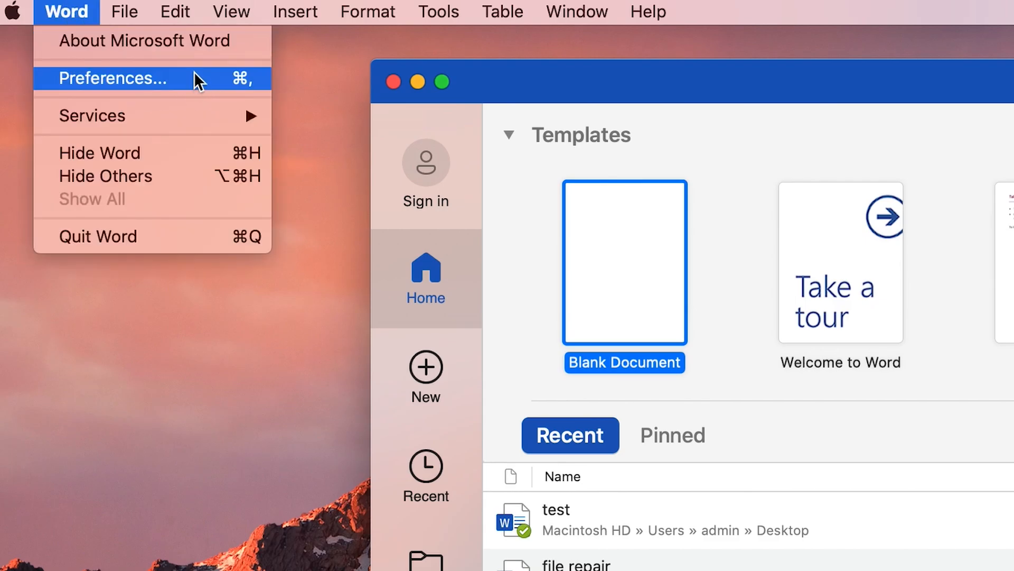
pyautogui.click(113, 78)
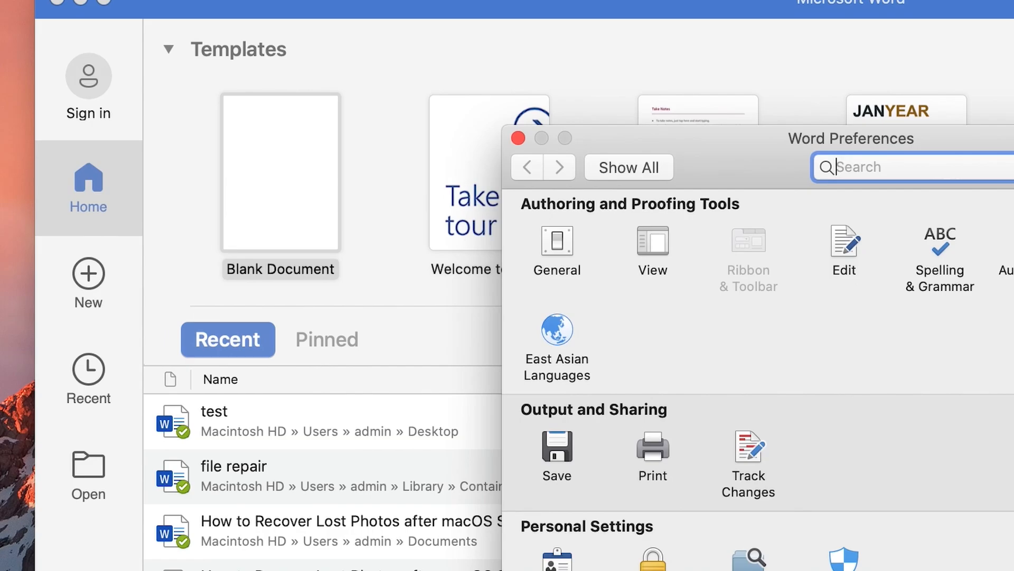
pyautogui.moveTo(852, 137); pyautogui.dragTo(510, 56)
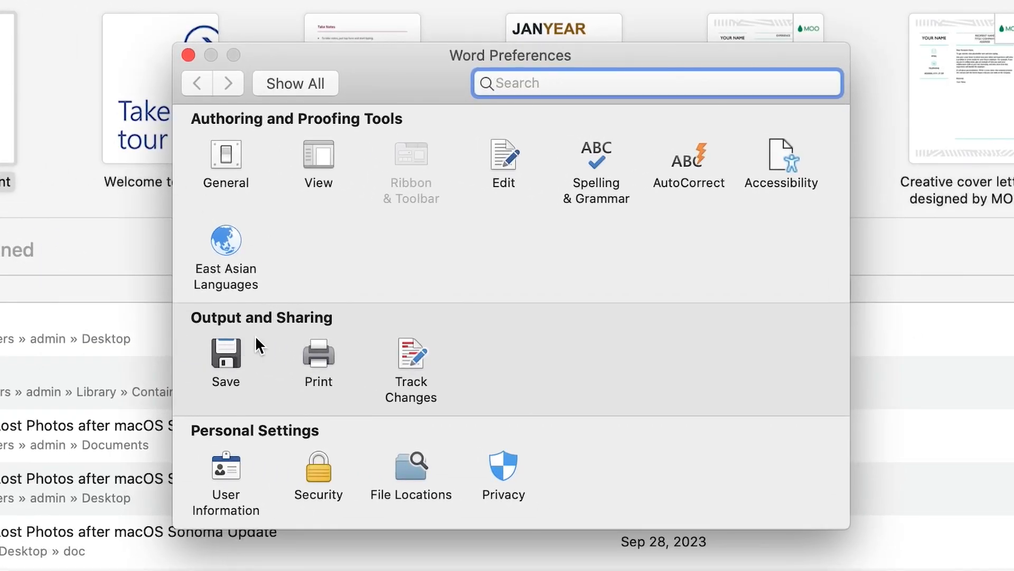
pyautogui.click(225, 350)
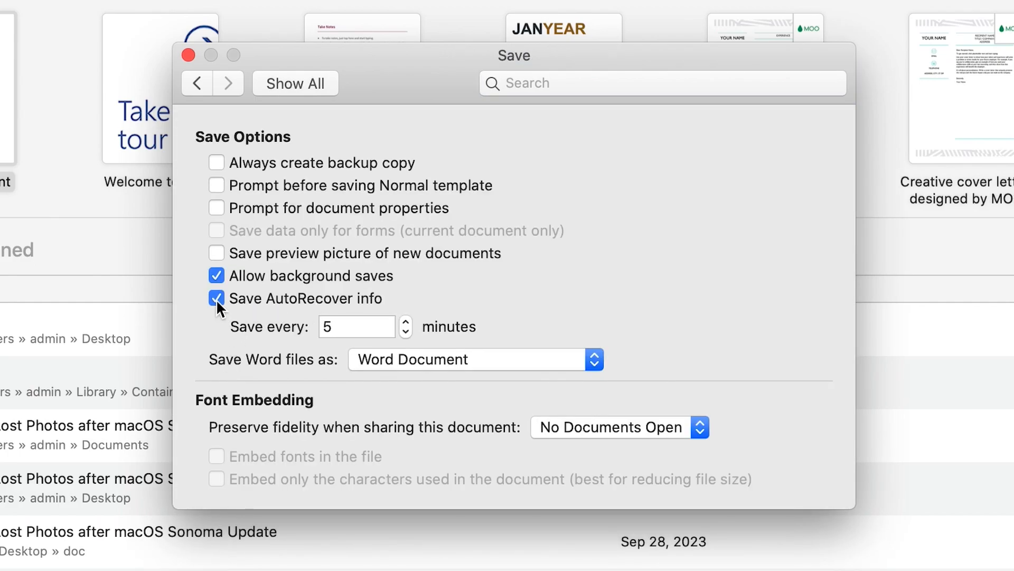
# Keep Save AutoRecover info on, set the interval to 5 minutes, and close Preferences.
pyautogui.click(356, 325)
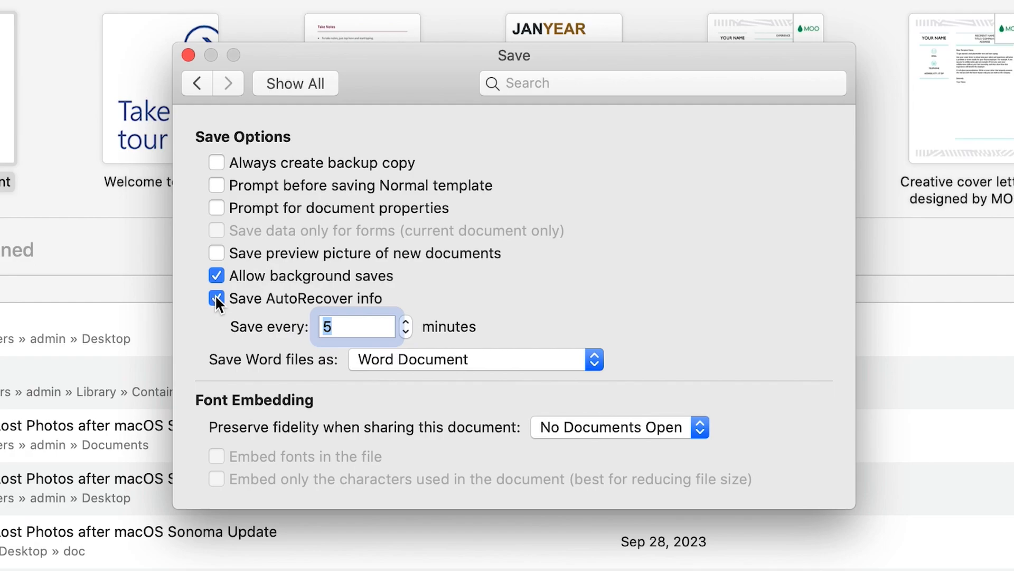
pyautogui.click(406, 333)
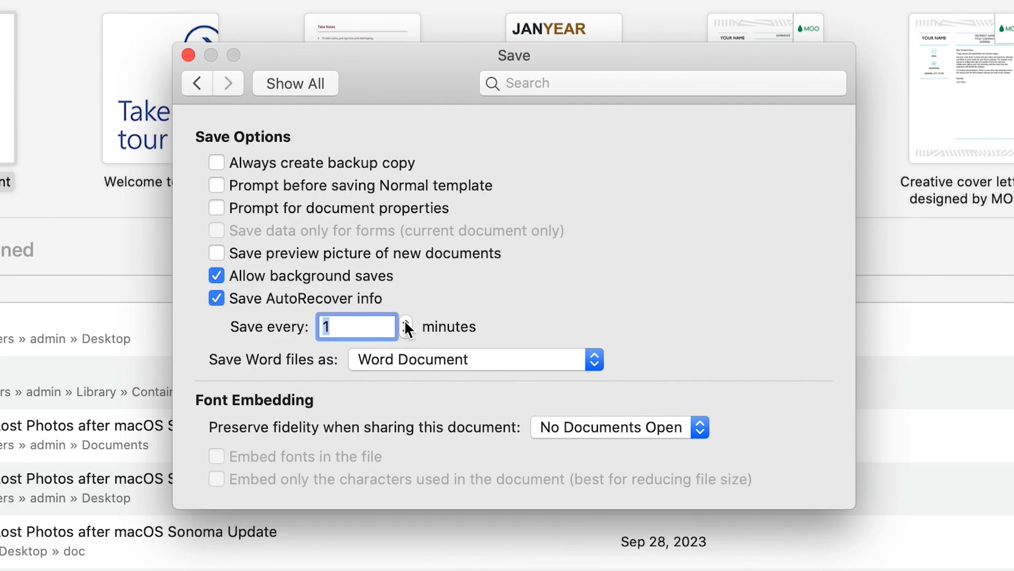
pyautogui.click(405, 321)
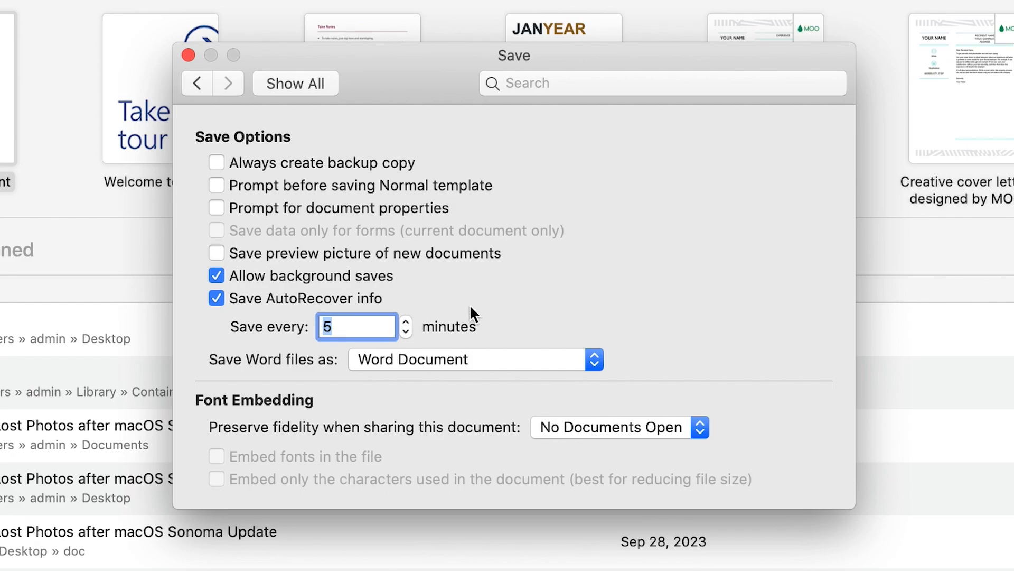
pyautogui.moveTo(198, 91)
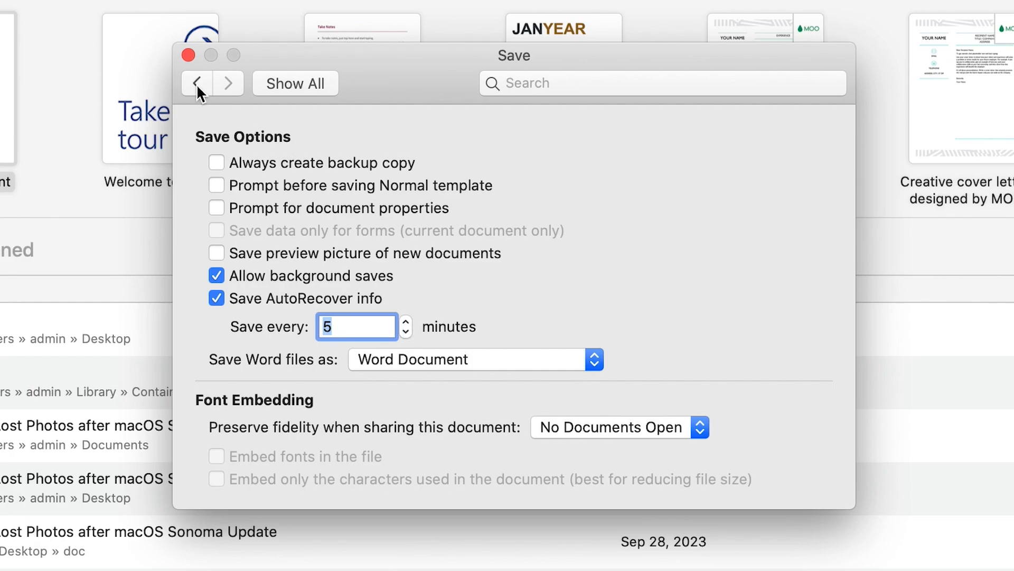
pyautogui.click(196, 83)
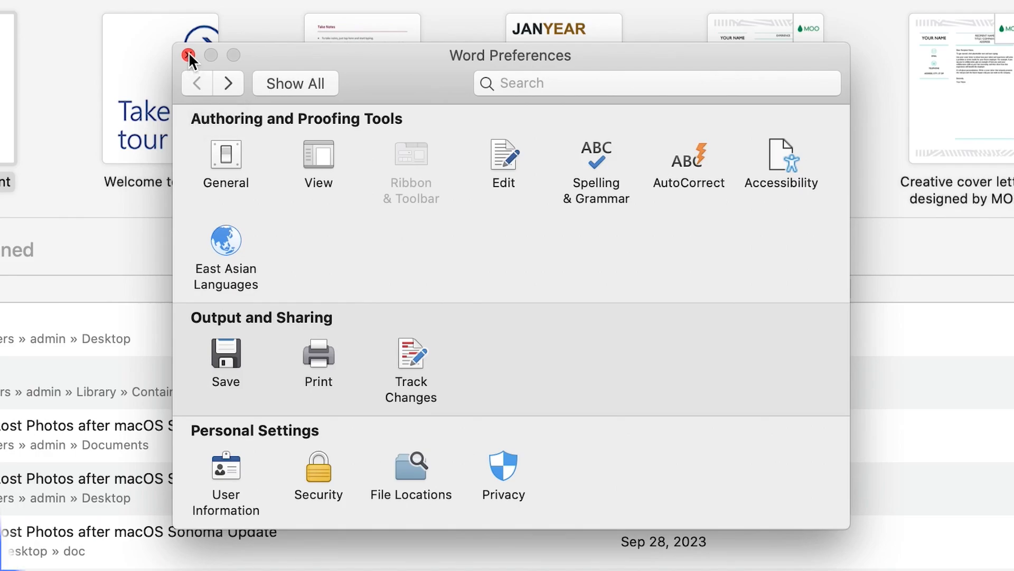
pyautogui.click(190, 55)
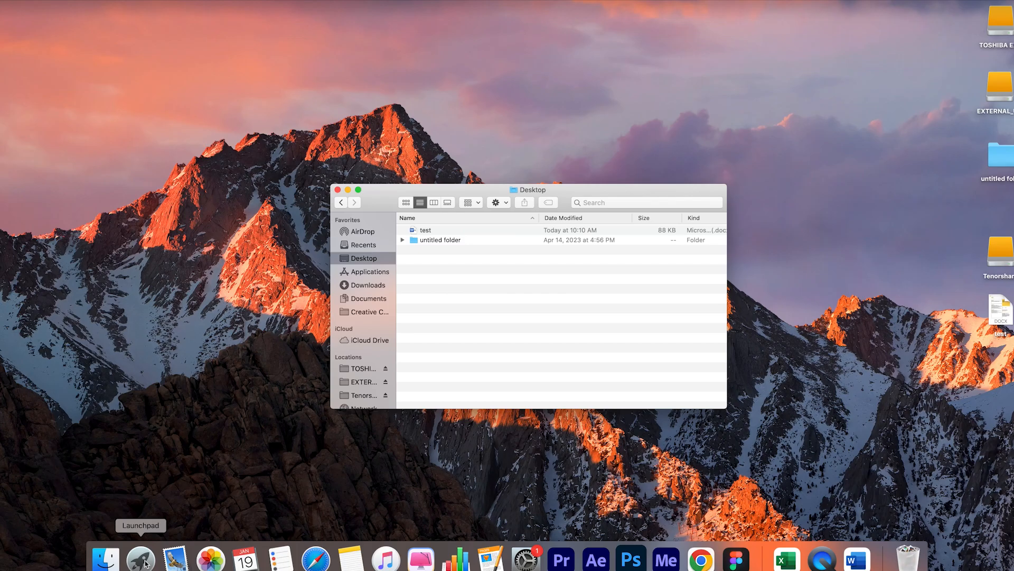
# Launch Terminal from Launchpad and run 'open $TMPDIR' to reveal the temporary folder.
pyautogui.click(139, 557)
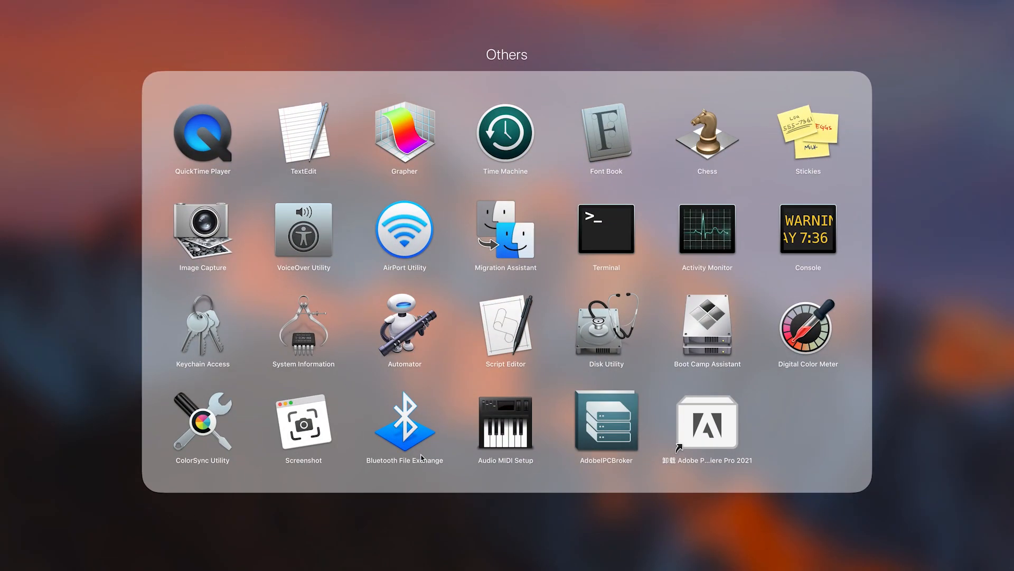
pyautogui.click(604, 229)
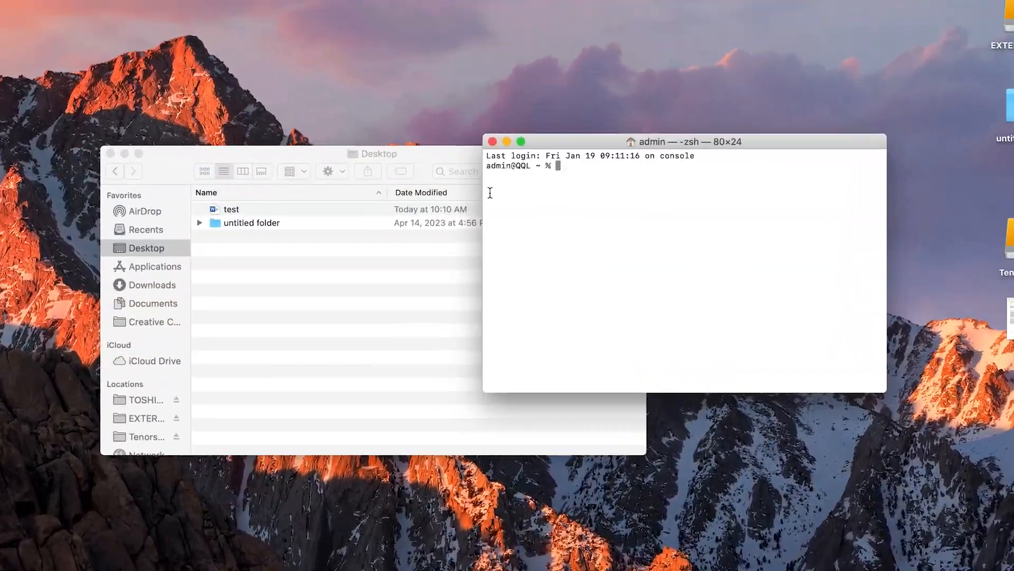
pyautogui.write('open')
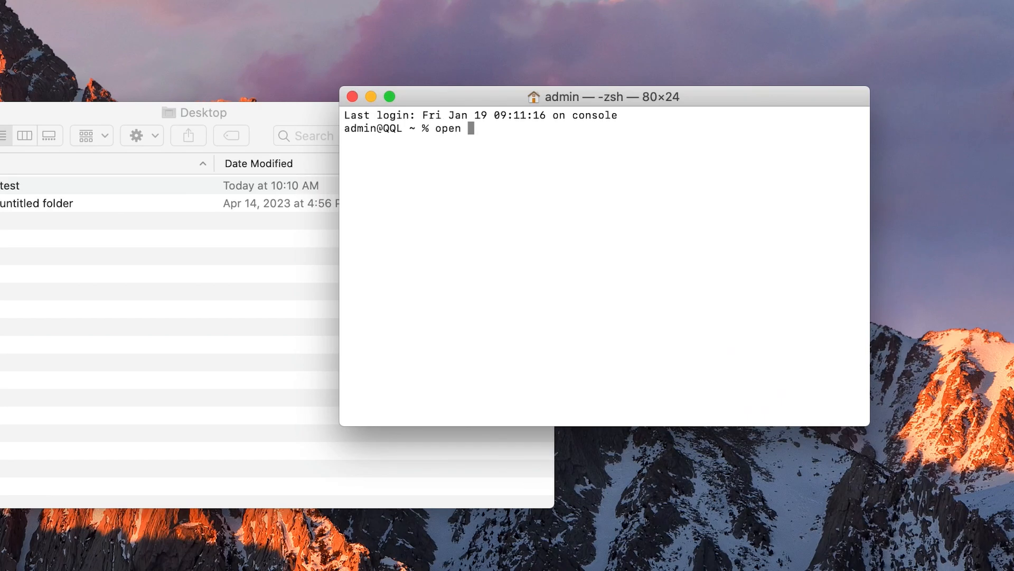
pyautogui.write('$TMPDIR')
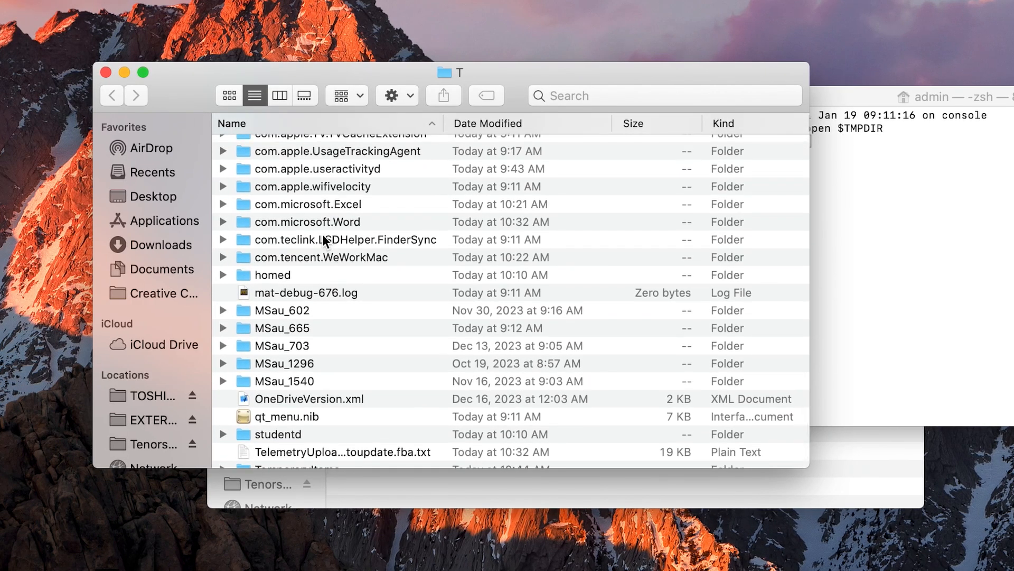
pyautogui.moveTo(317, 226)
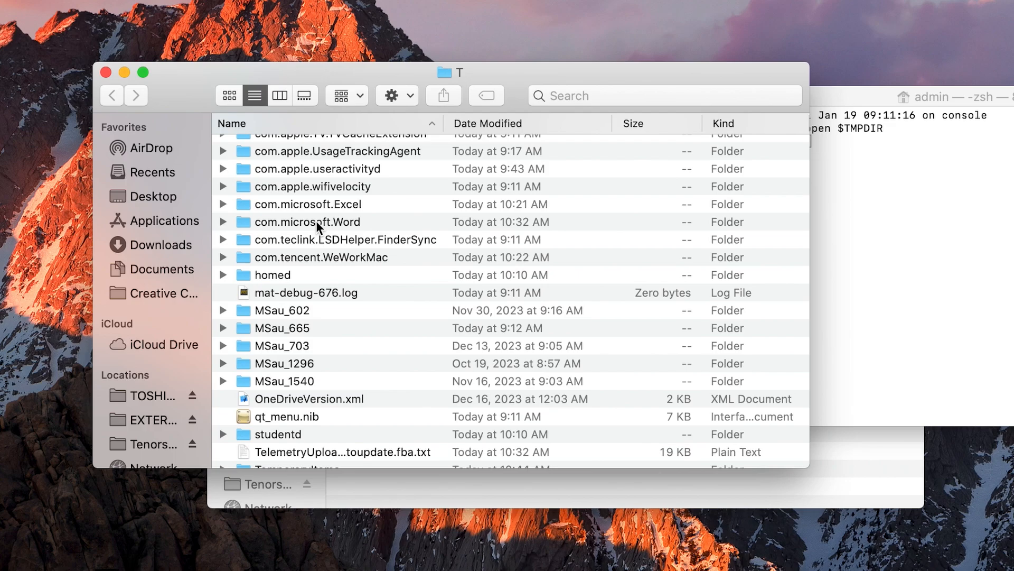
# Enter the com.microsoft.Word folder and try opening its newest TMP file.
pyautogui.doubleClick(308, 221)
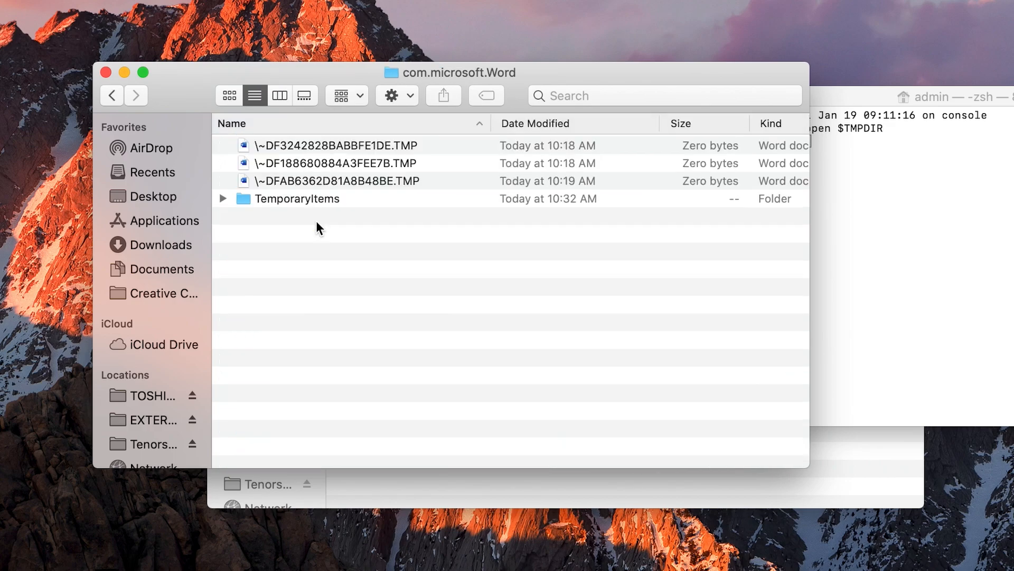
pyautogui.moveTo(326, 191)
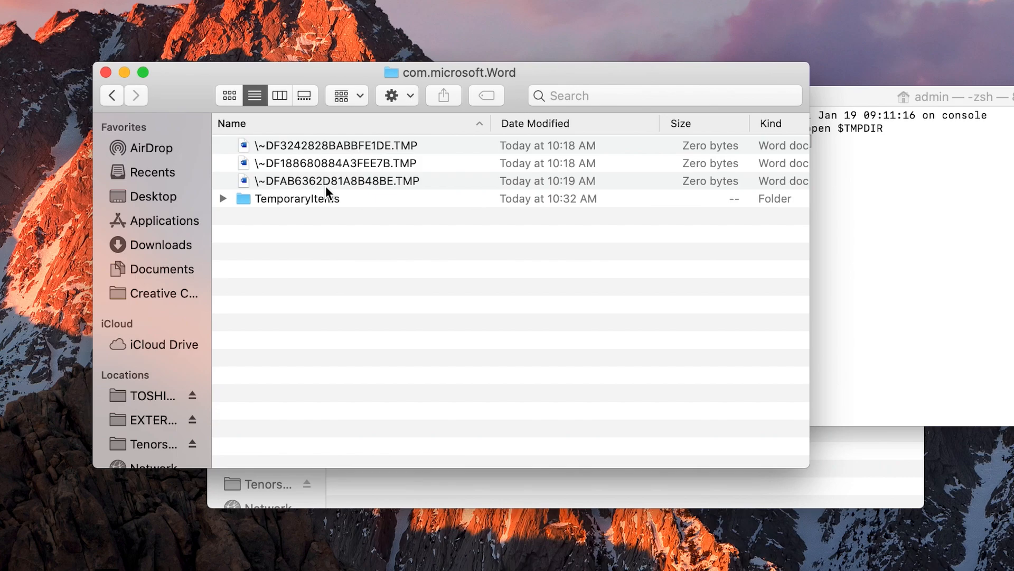
pyautogui.click(336, 181)
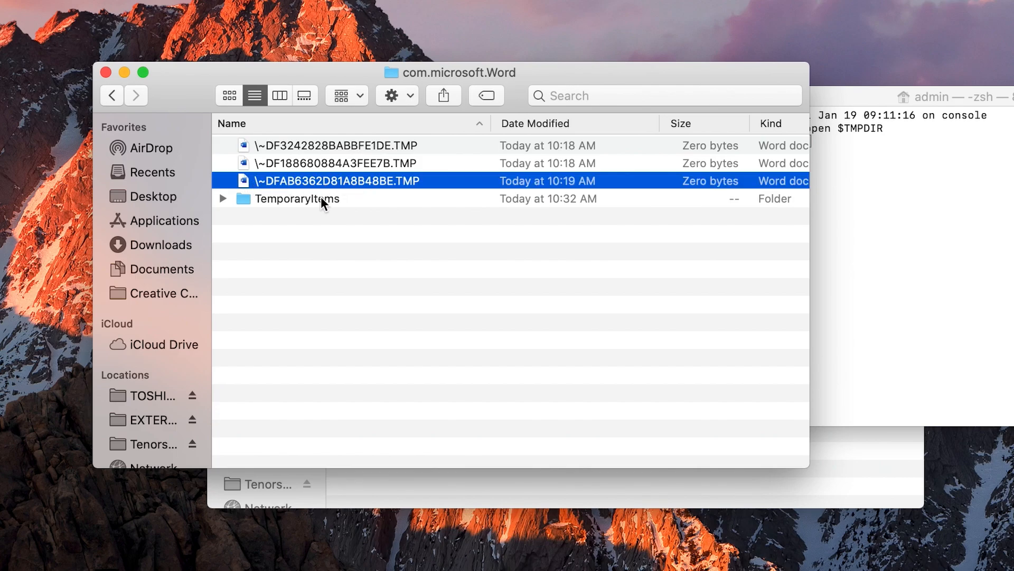
pyautogui.doubleClick(297, 197)
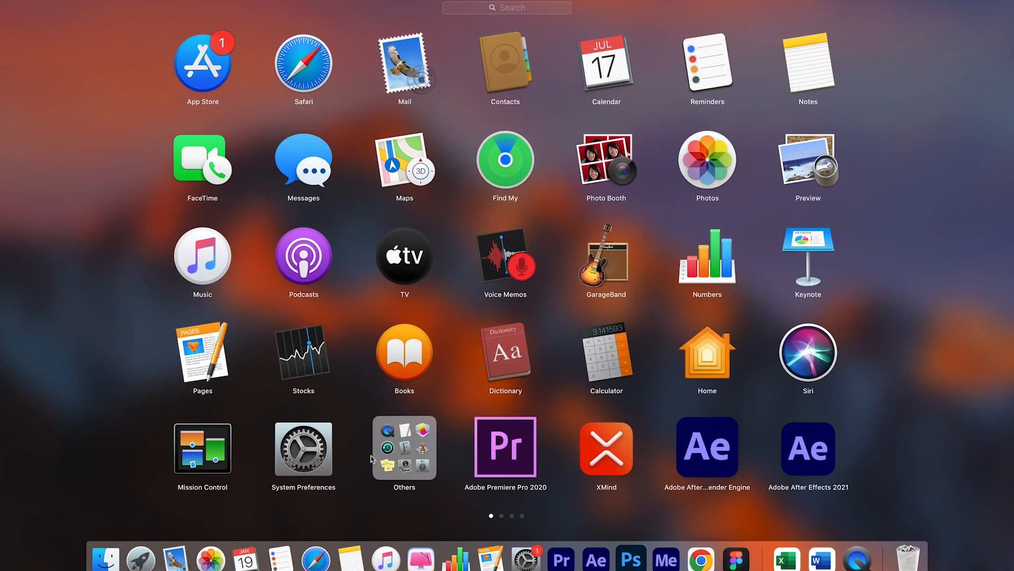
# Launch Time Machine from Launchpad's Others folder to browse Desktop backups.
pyautogui.click(405, 446)
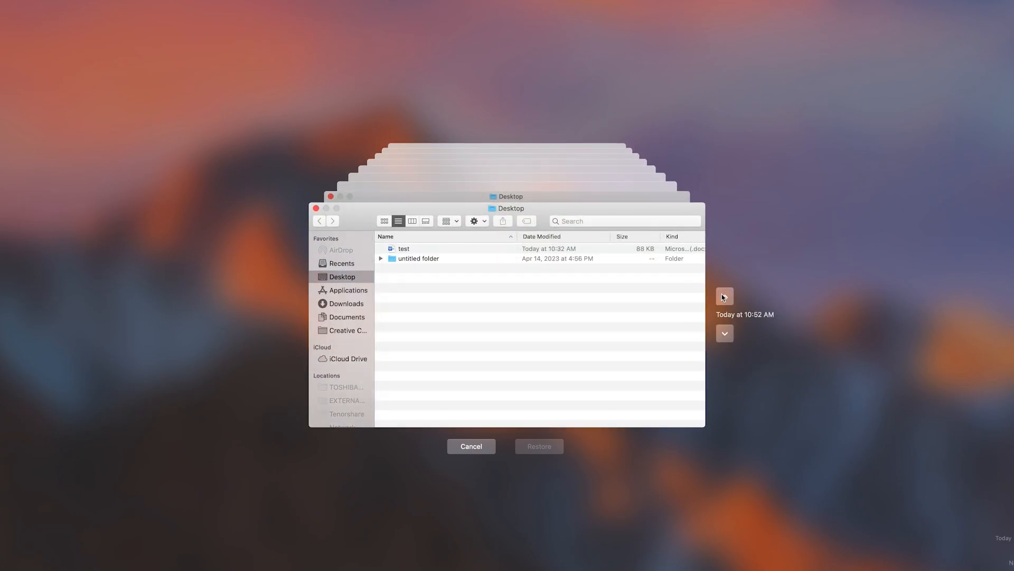
# Restore test from an earlier snapshot with Keep Both, then open test (original).
pyautogui.click(724, 296)
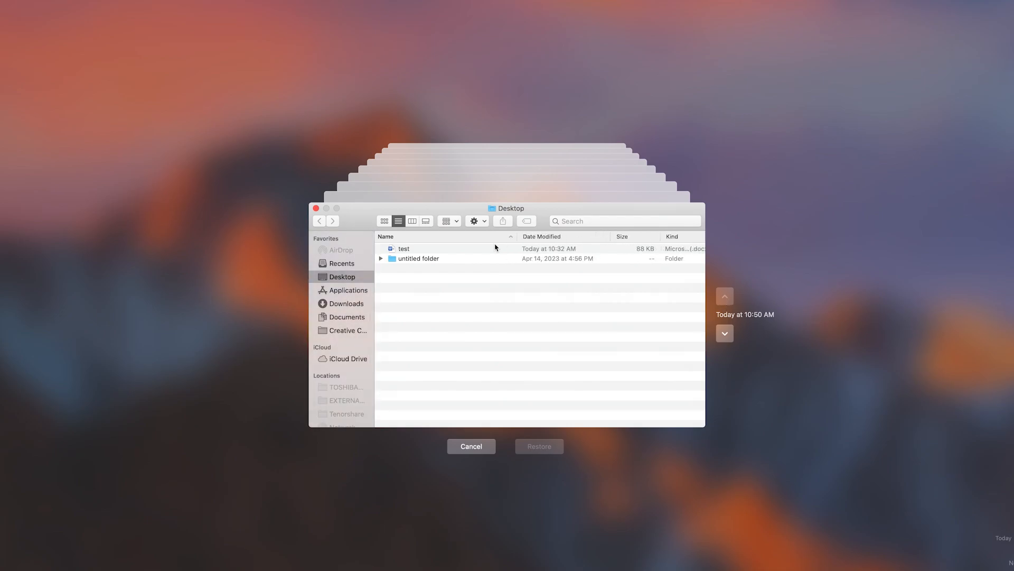
pyautogui.click(403, 249)
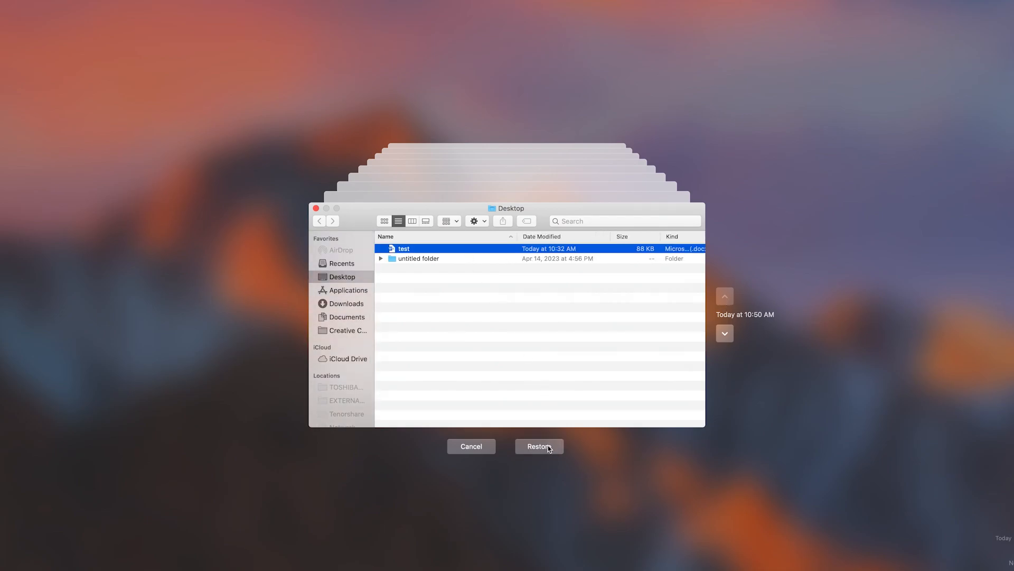
pyautogui.click(538, 446)
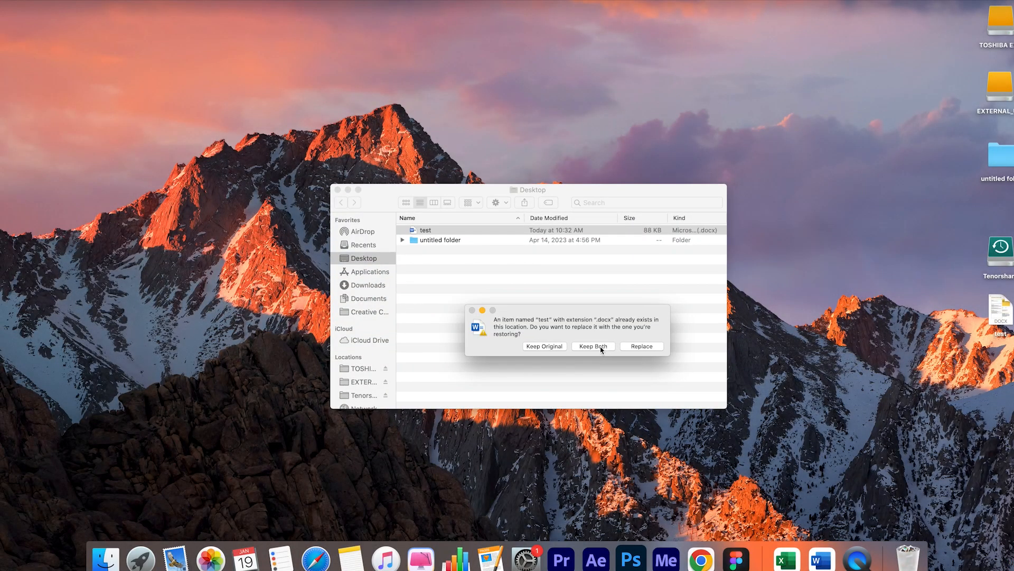
pyautogui.click(592, 345)
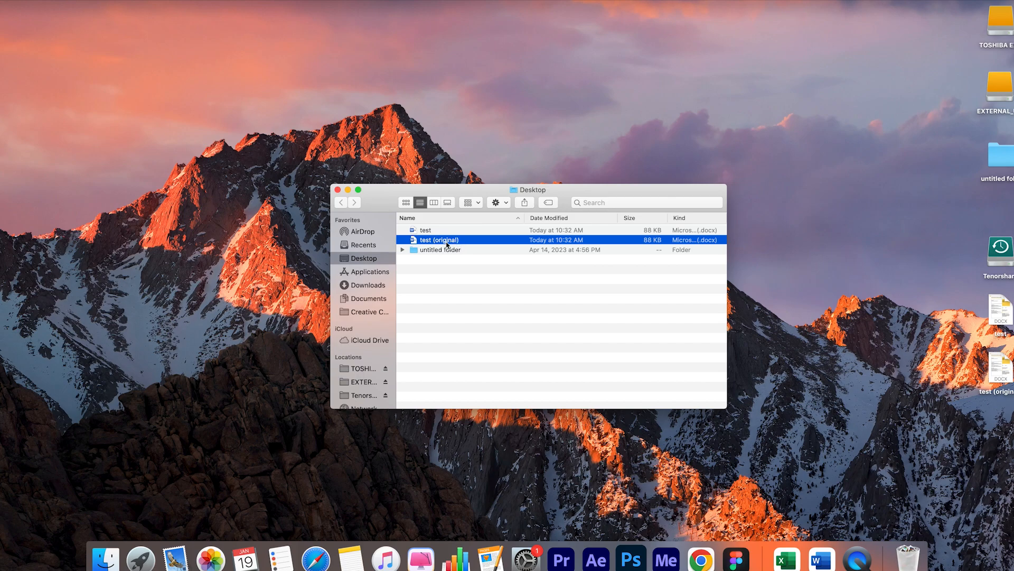
pyautogui.doubleClick(439, 240)
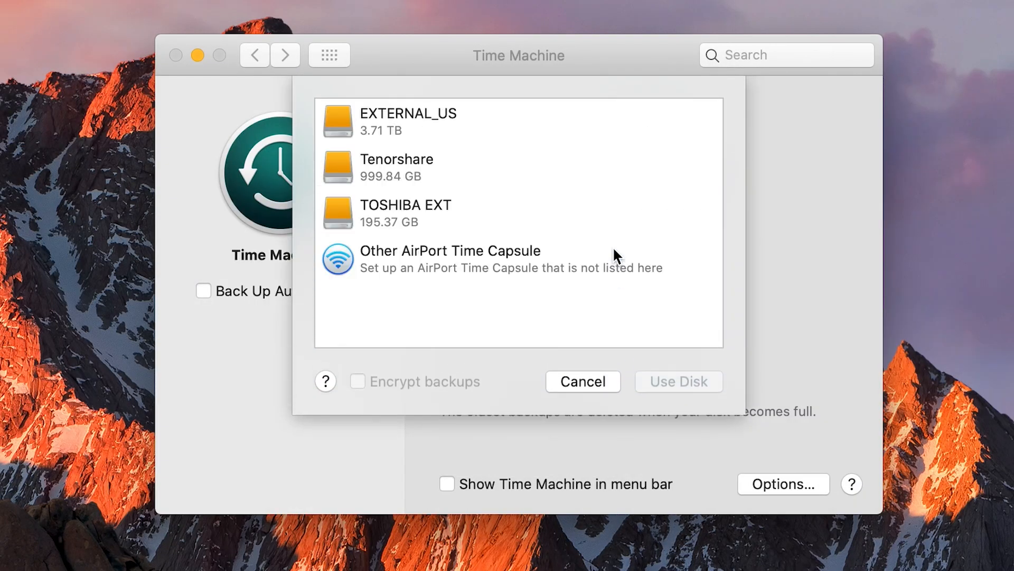
# Select the Tenorshare disk, confirm Use Disk, and approve erasing it for backups.
pyautogui.click(396, 167)
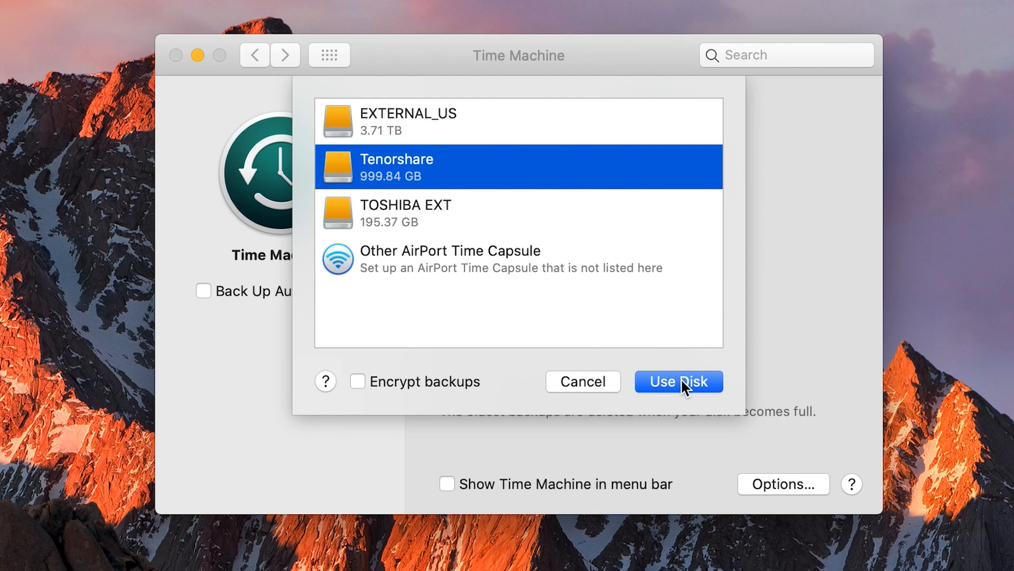
pyautogui.click(679, 382)
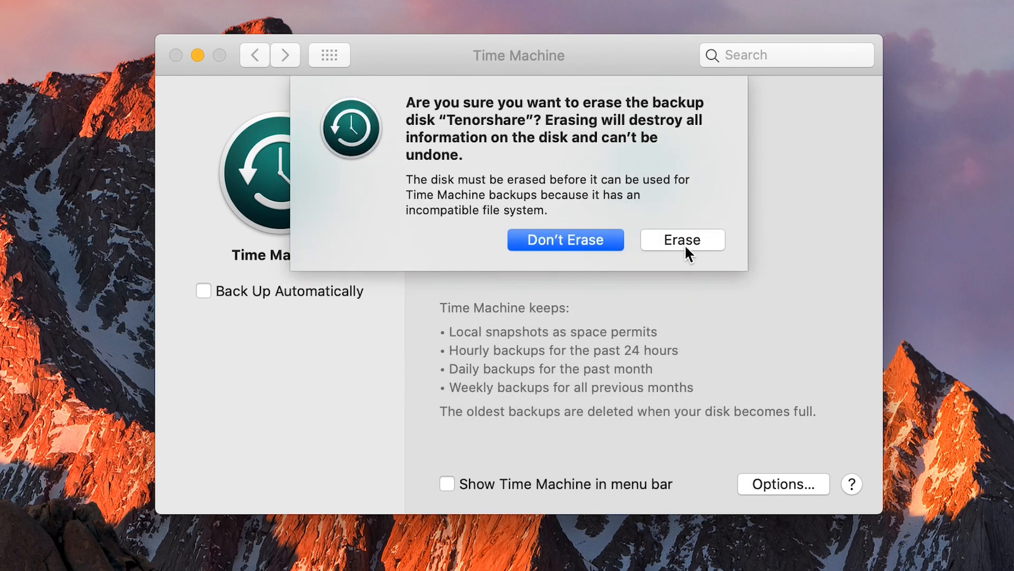
pyautogui.click(681, 240)
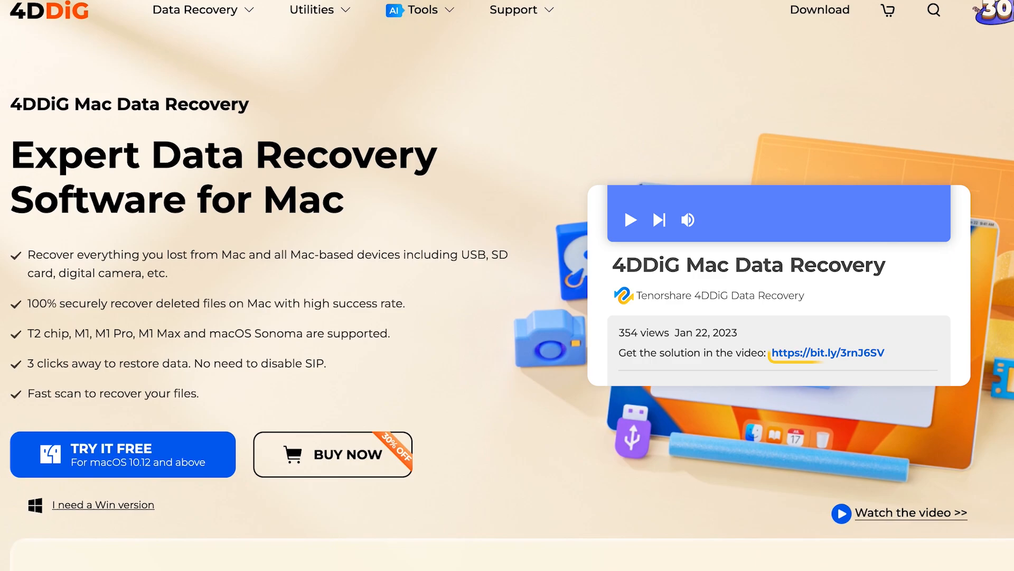
# Scroll through the 4DDiG Mac Data Recovery product page.
pyautogui.scroll(-3)
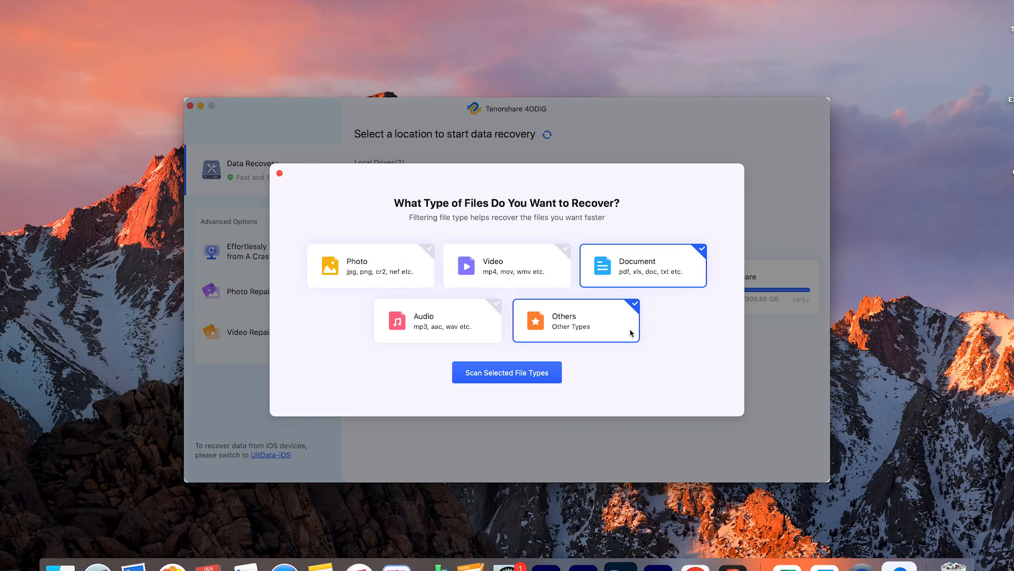
# Uncheck Others, keep Document checked, and run a Document-only scan.
pyautogui.click(575, 321)
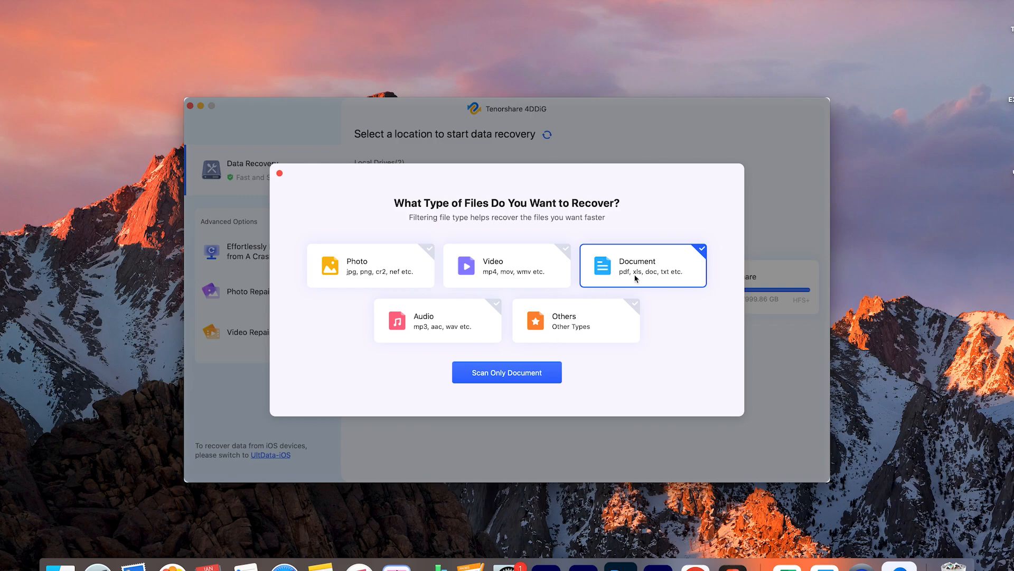
pyautogui.click(506, 372)
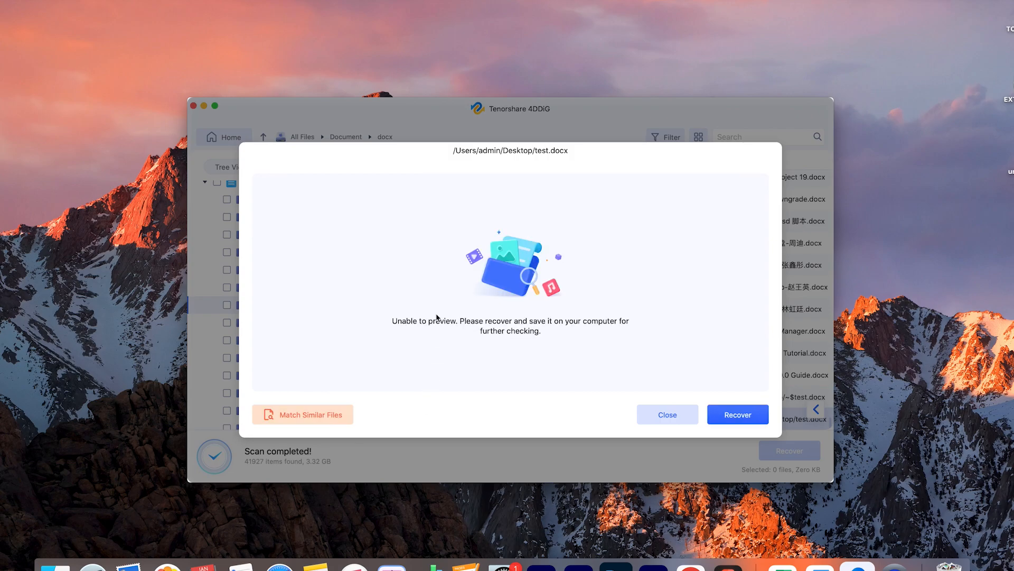
pyautogui.moveTo(561, 244)
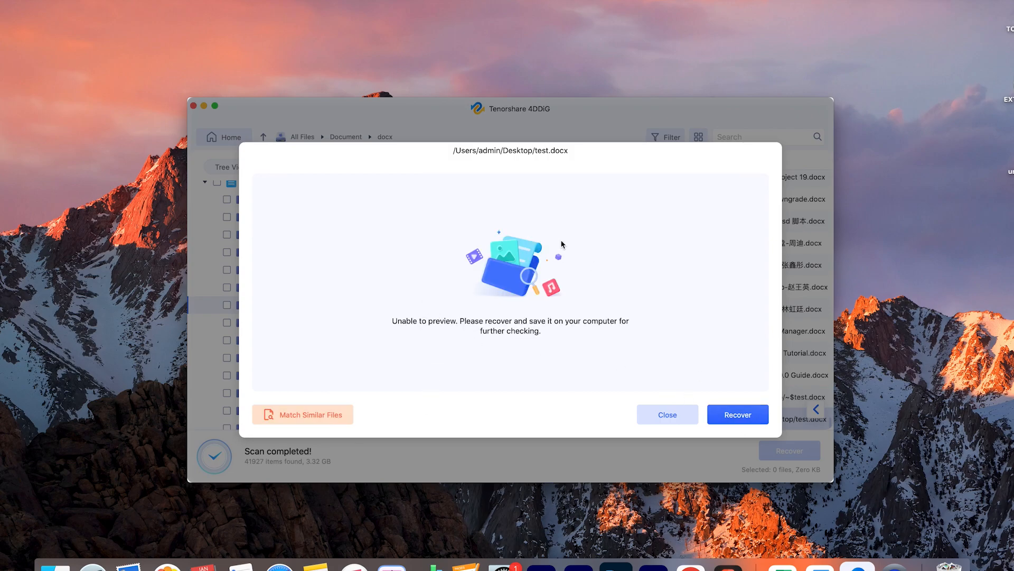
pyautogui.moveTo(738, 415)
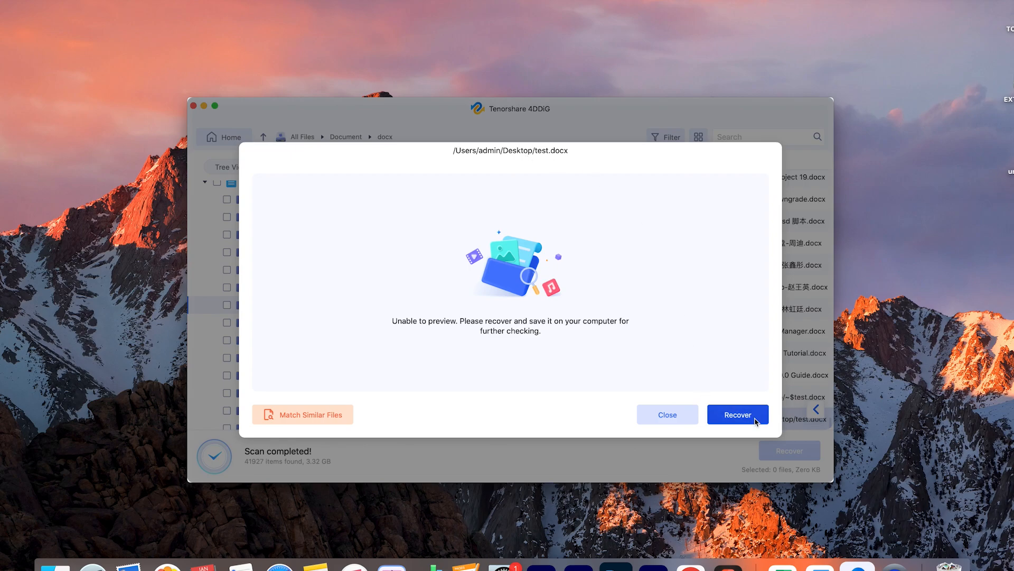
# Recover the previewed test.docx and save it to the Desktop location.
pyautogui.click(737, 414)
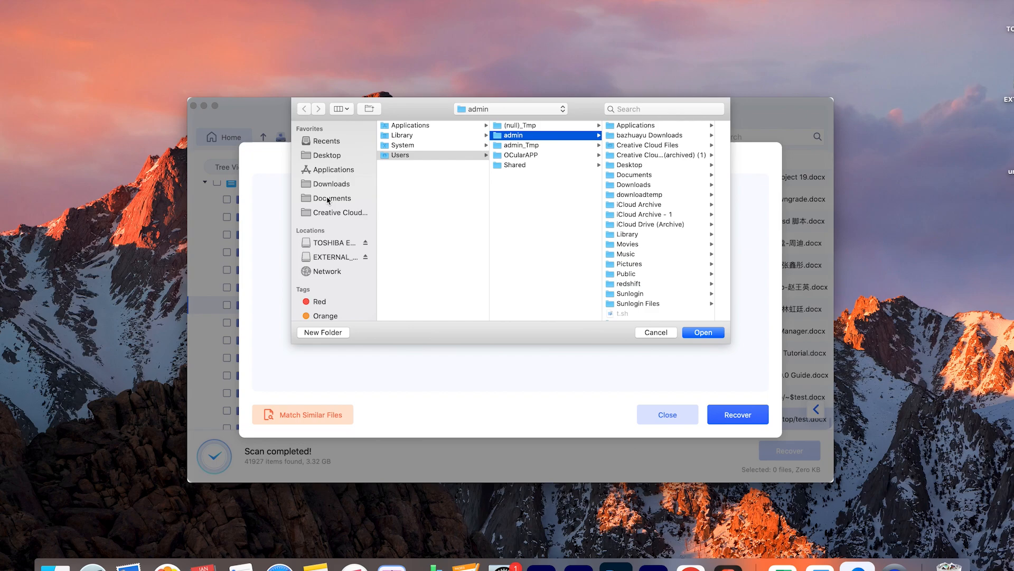
pyautogui.click(329, 154)
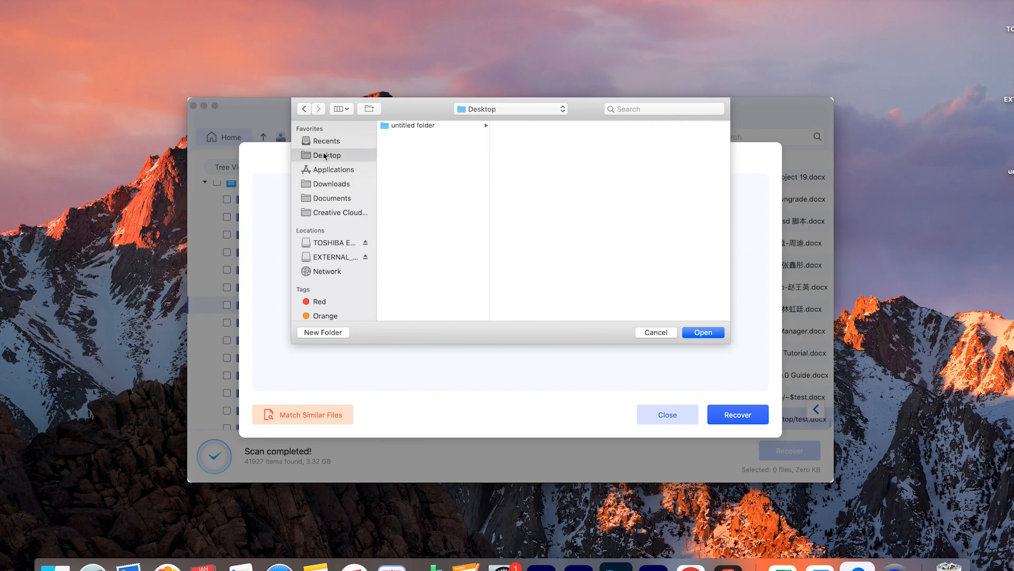
pyautogui.click(703, 332)
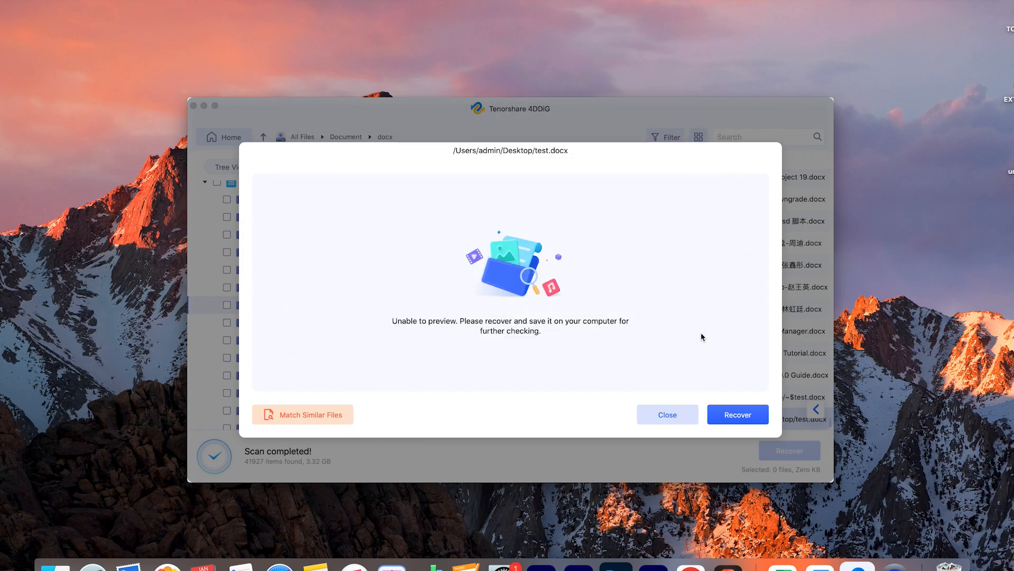
pyautogui.click(736, 414)
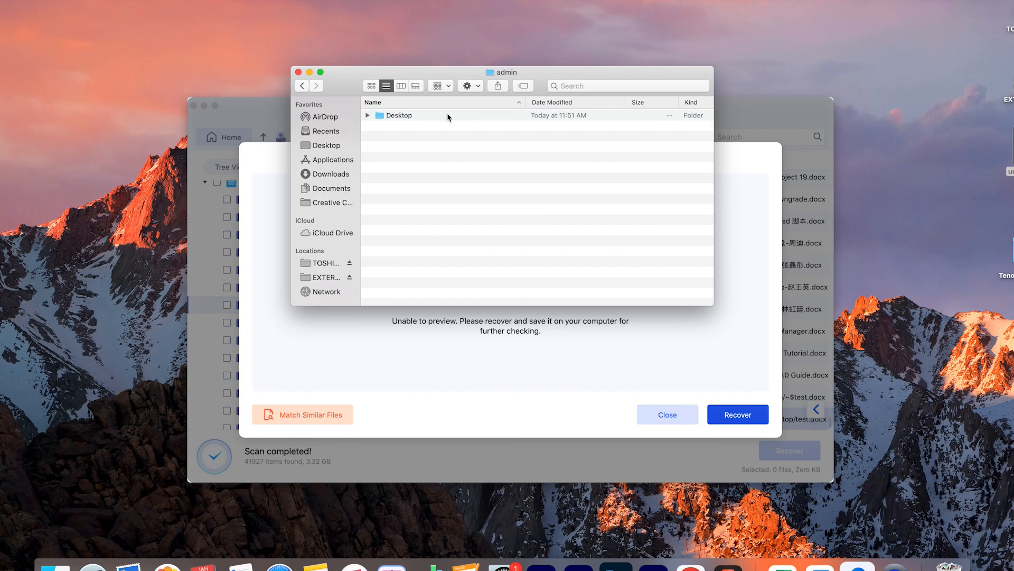
# Drill through recovered Desktop > Users > admin Desktop folders to reach test.docx.
pyautogui.doubleClick(400, 115)
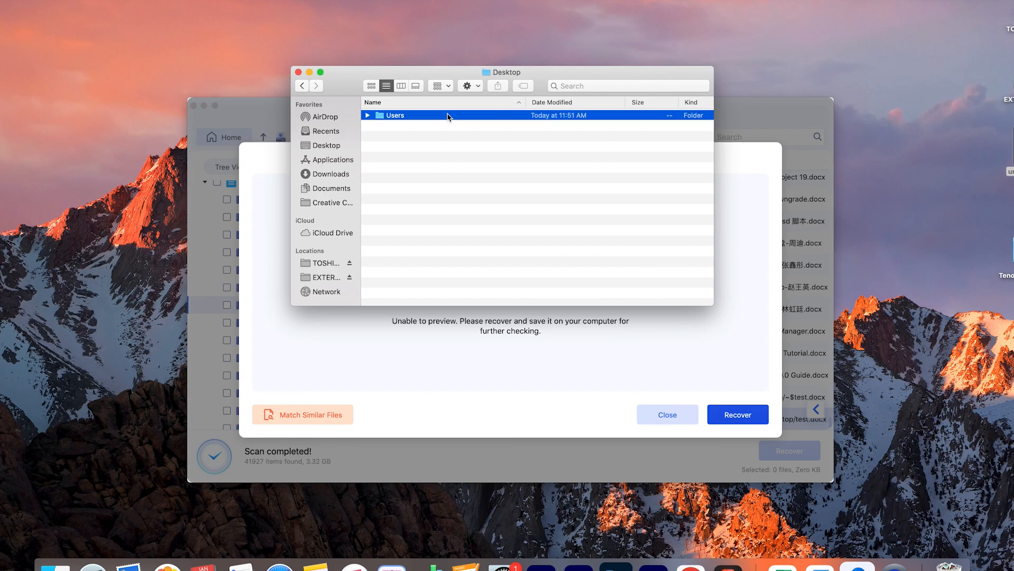
pyautogui.doubleClick(395, 115)
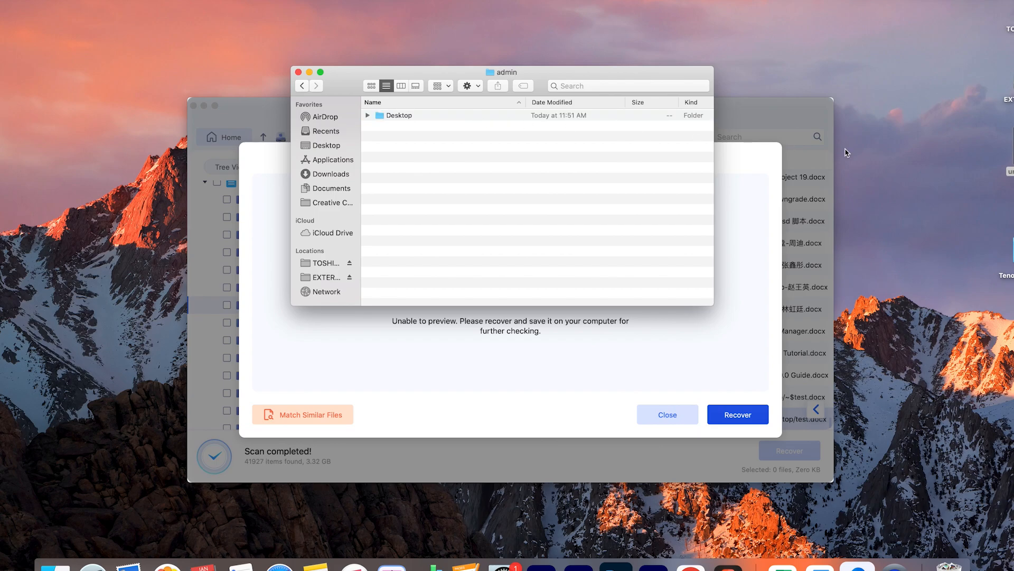
pyautogui.doubleClick(400, 116)
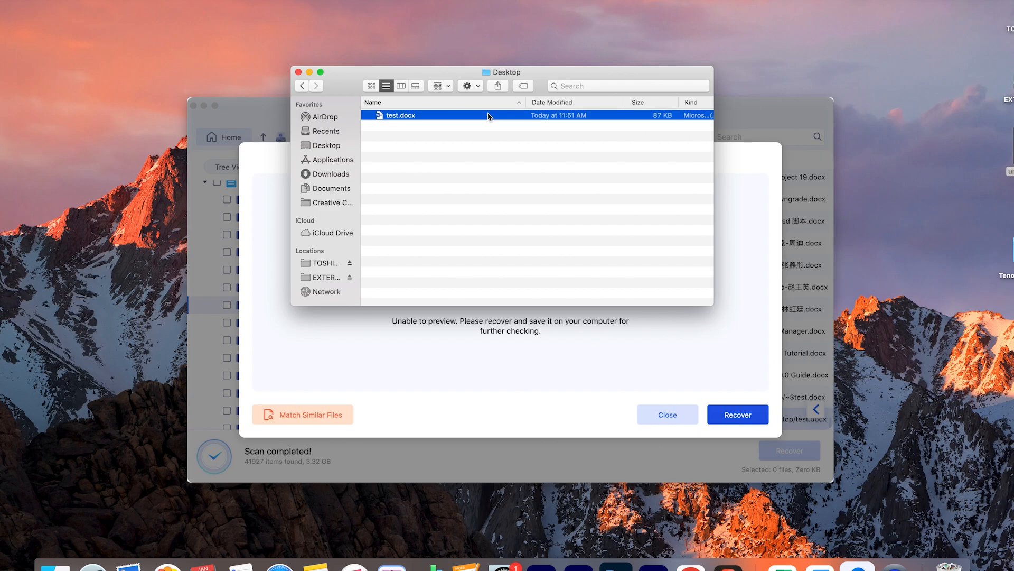